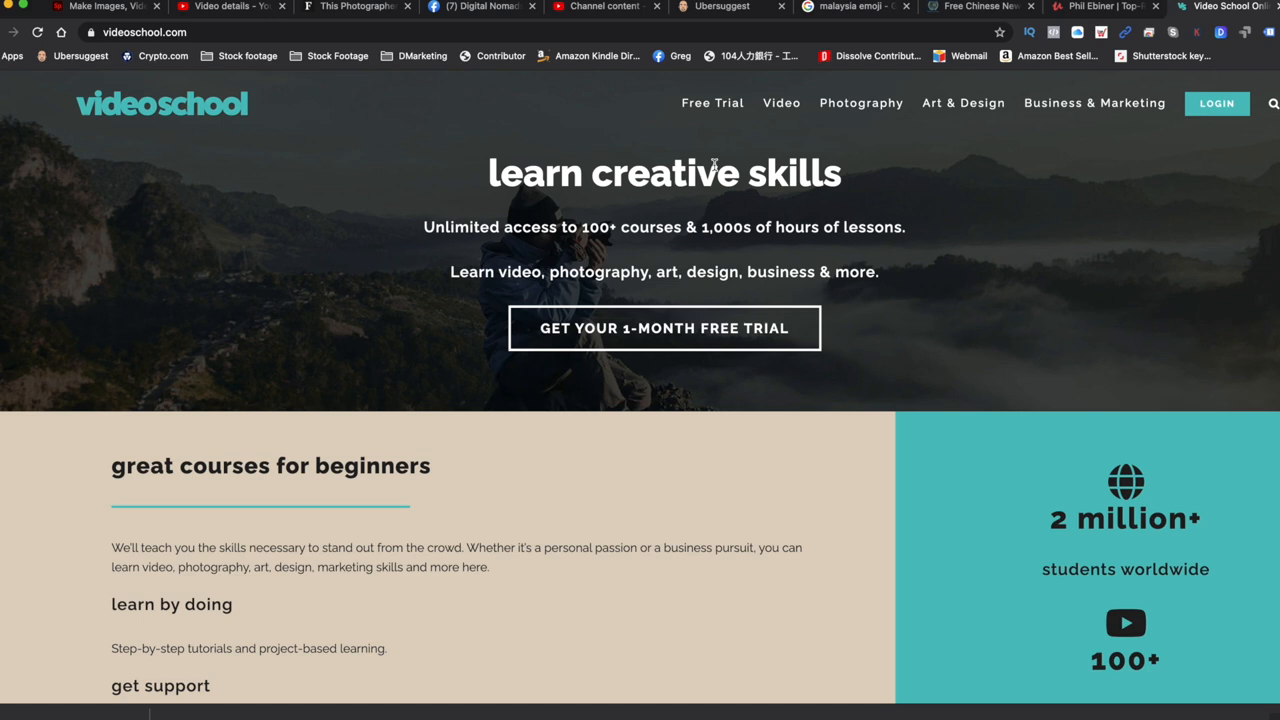
# Show the Video course catalogue and browse its grid past DSLR Video Production.
pyautogui.click(780, 104)
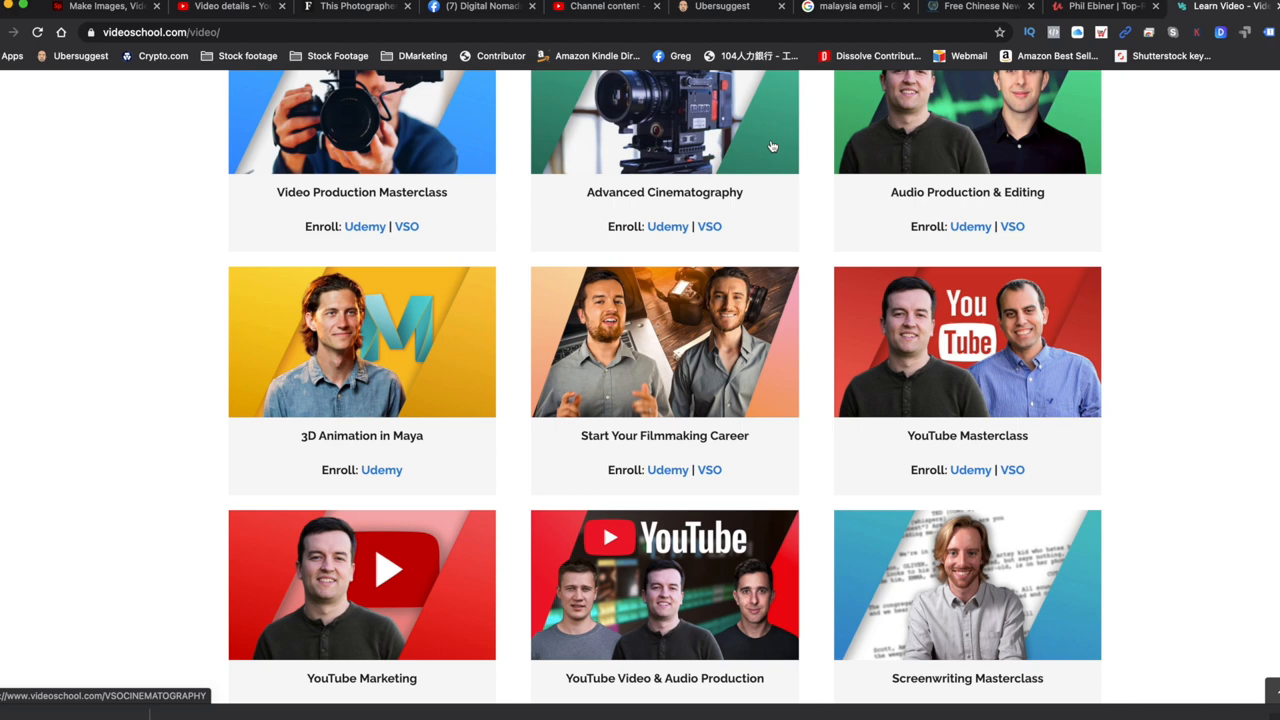
pyautogui.scroll(-3)
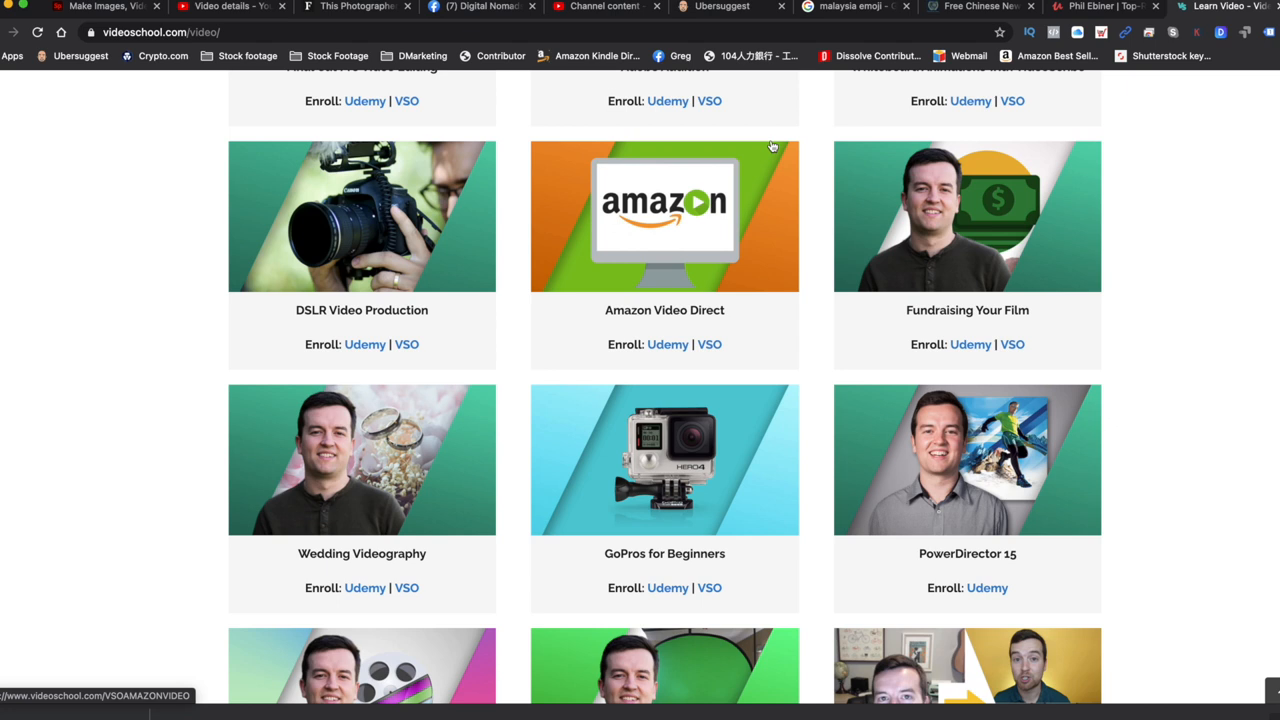